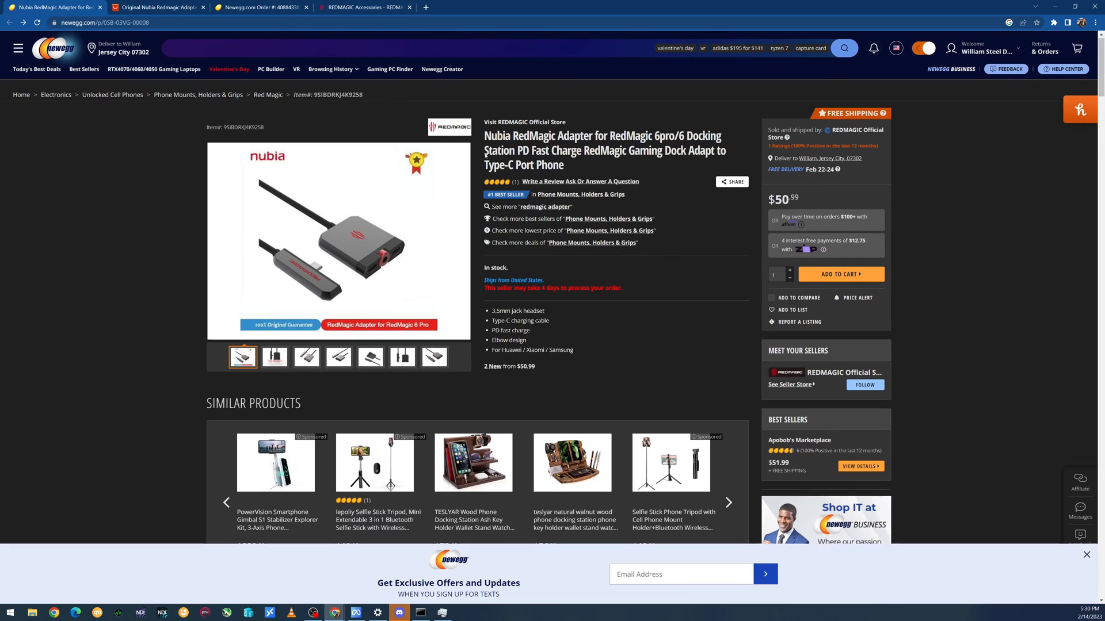
mouse_move(734, 225)
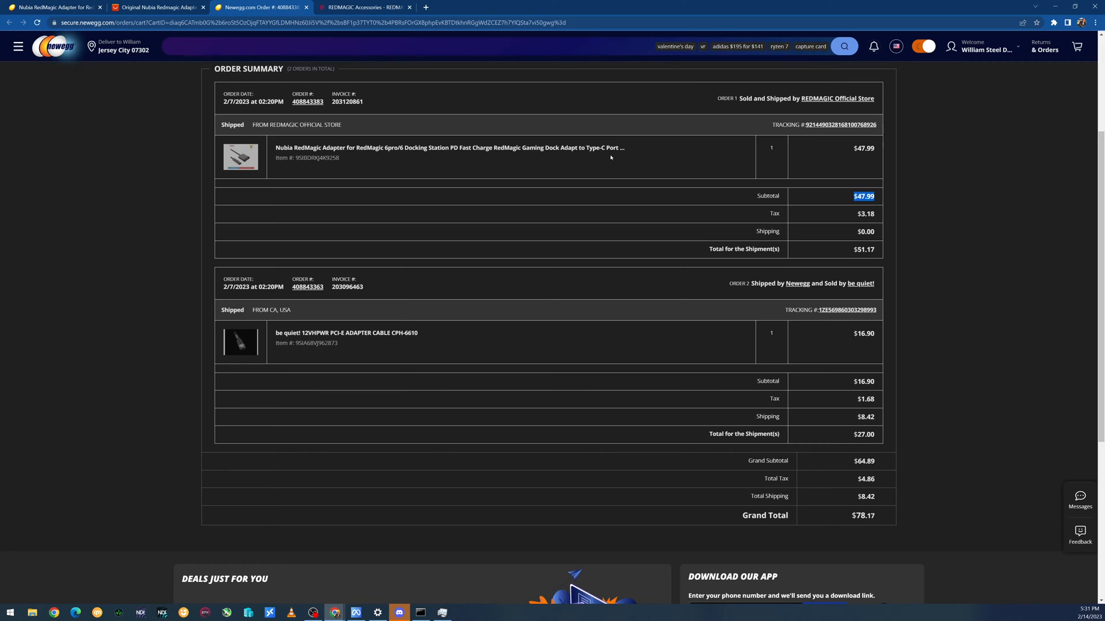
Show the Nubia Official Store RedMagic Adapter listing at US $30.00 on AliExpress.
click(158, 7)
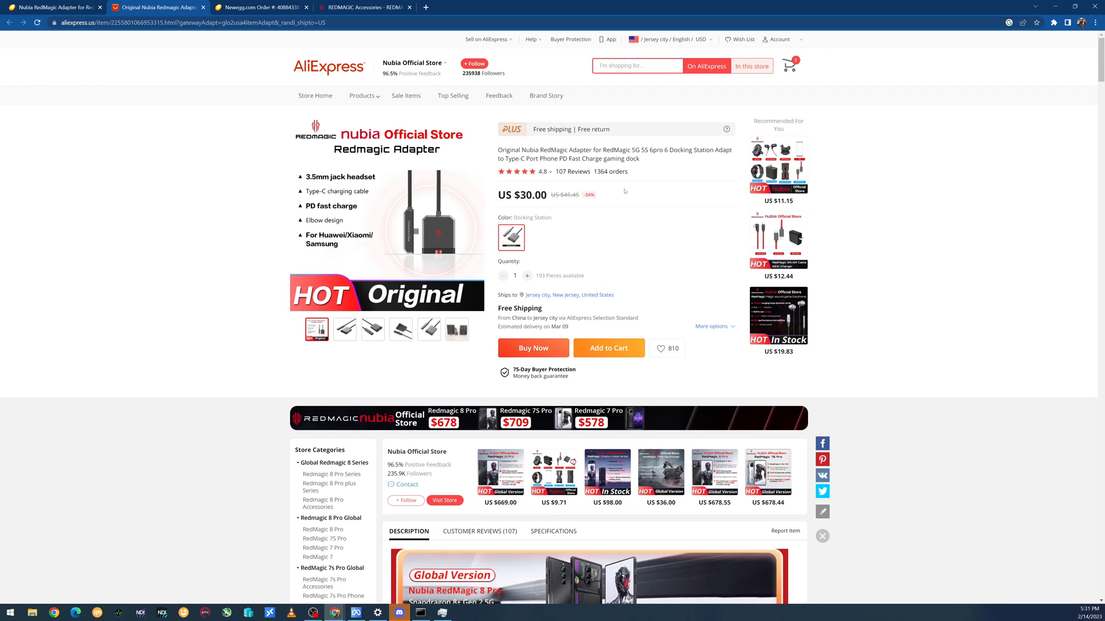
mouse_move(636, 176)
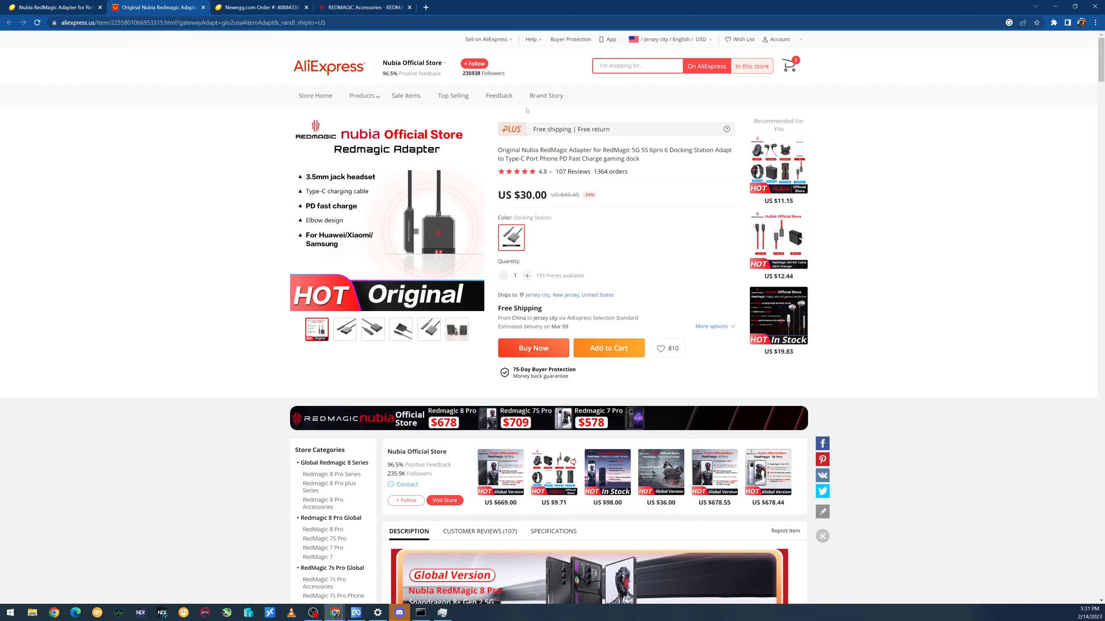
Browse the REDMAGIC Accessories collection, reviewing the Turbo Cooler, 120W GaN charger bundle and 6A Type-C cable prices.
click(363, 7)
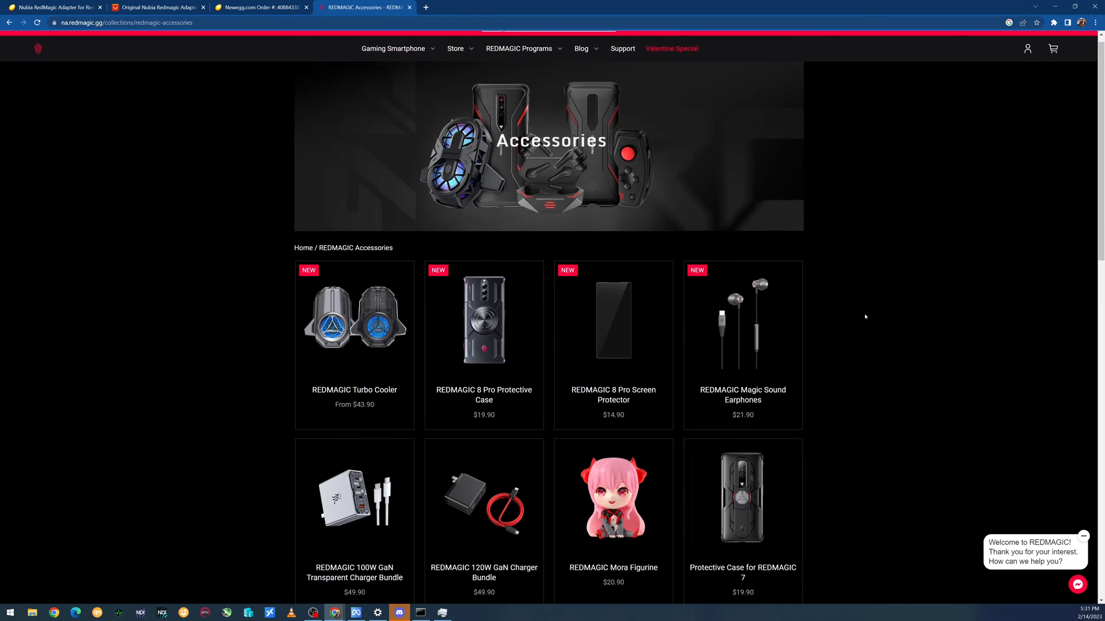
scroll(down, 3)
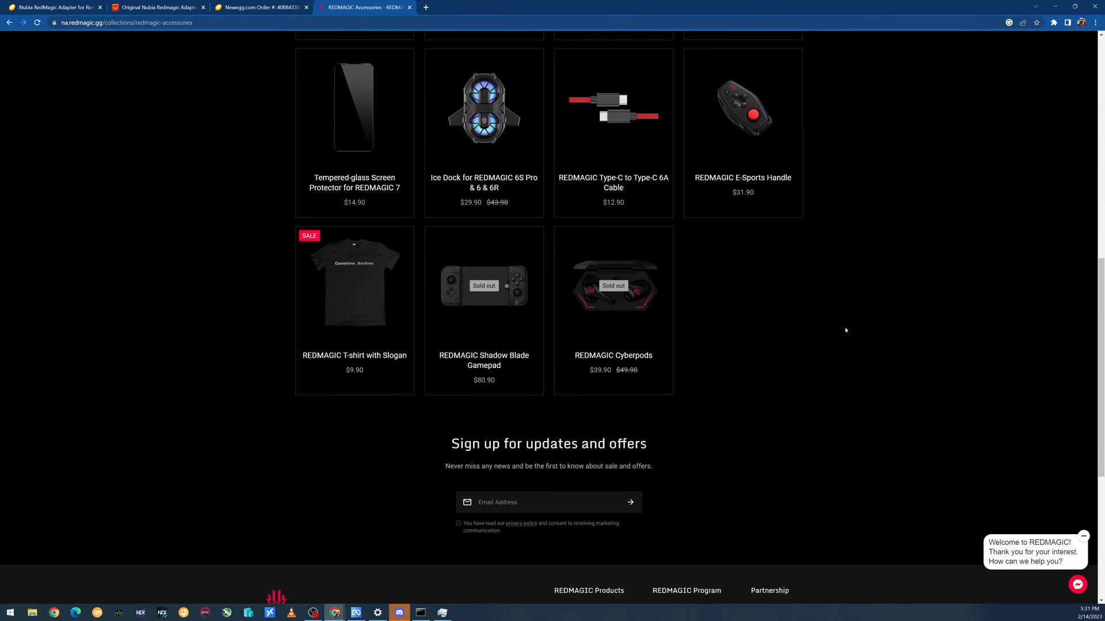
scroll(up, 3)
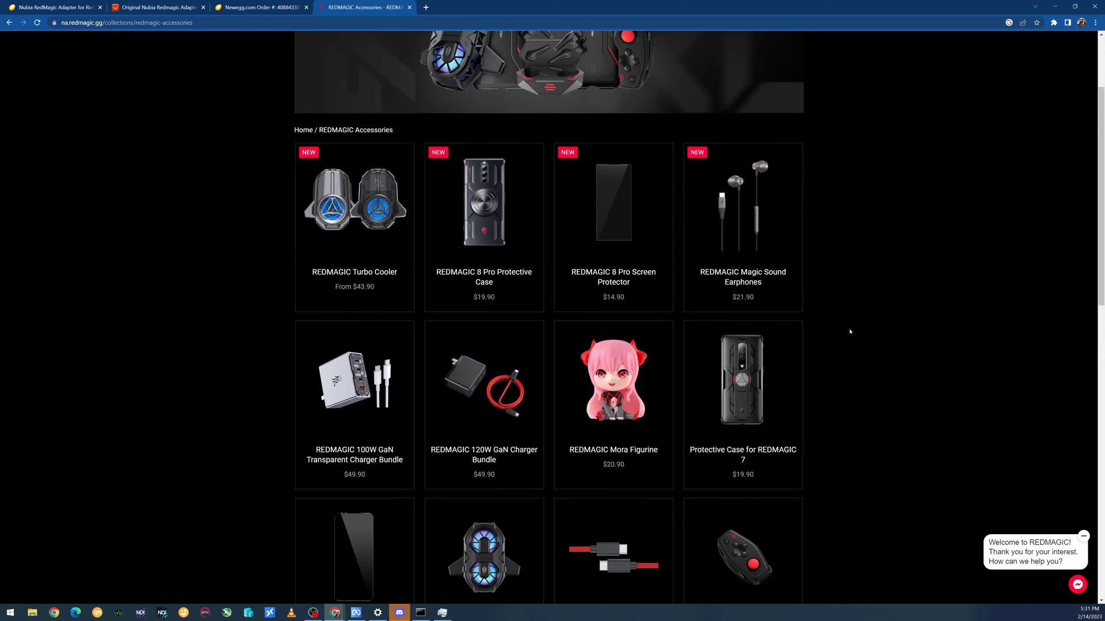
scroll(up, 3)
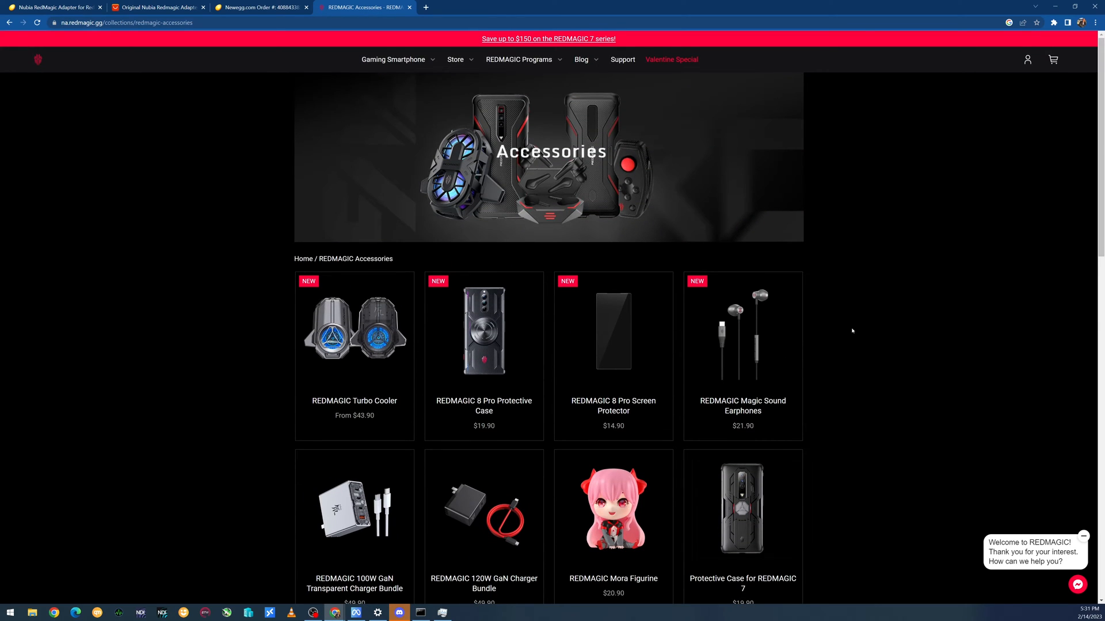
scroll(down, 3)
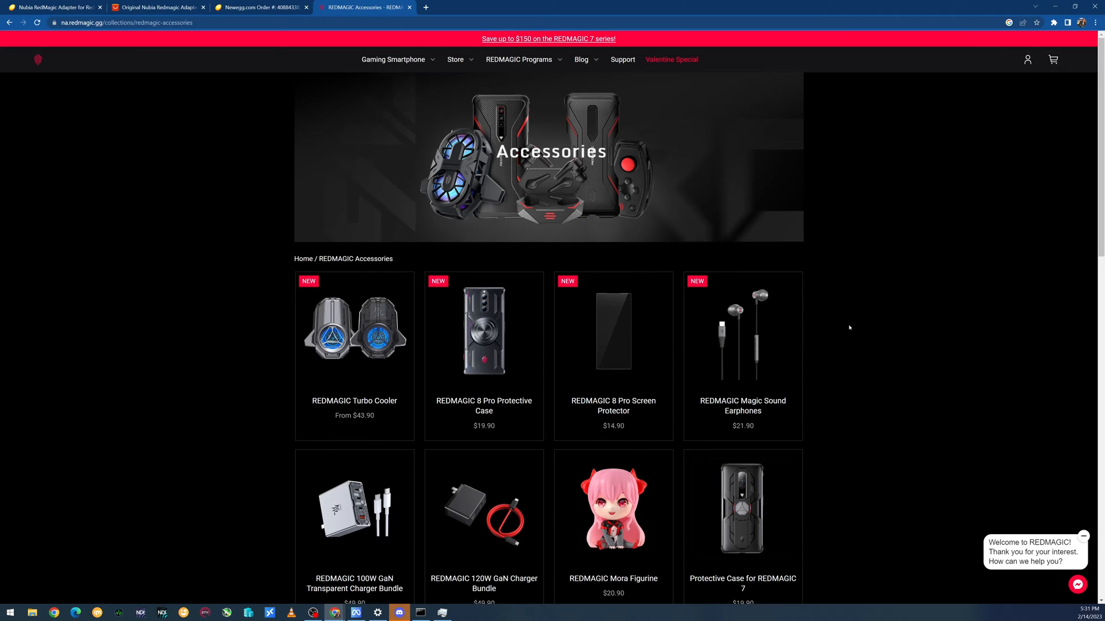
scroll(down, 3)
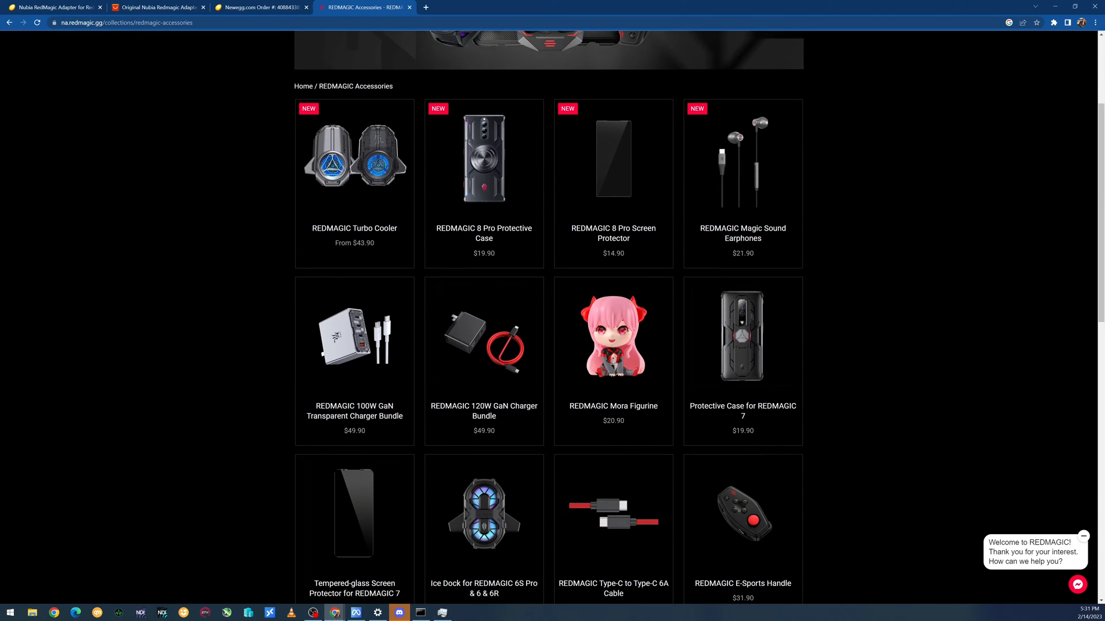